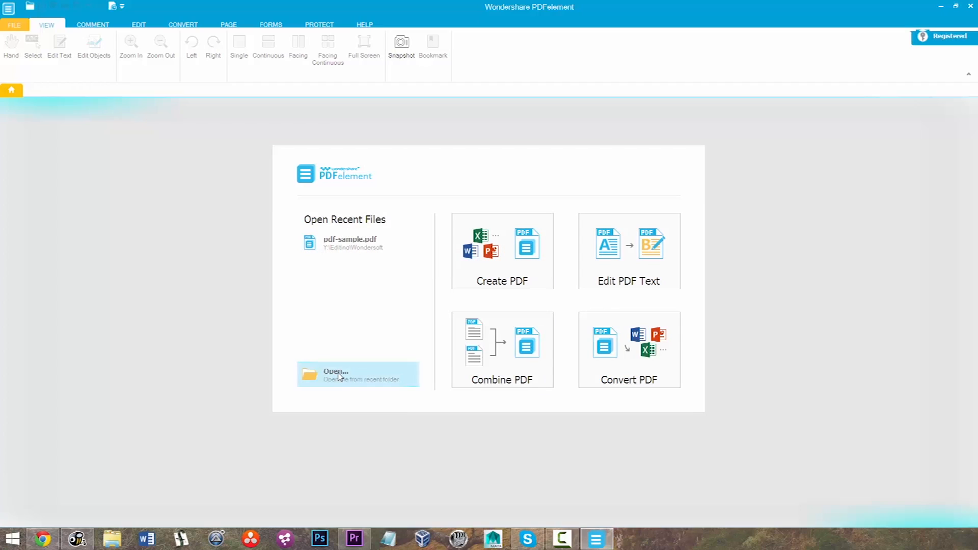
Step: Browse the SSD2 drive briefly, then open pdf-sample.pdf from the recent files list instead
{"action": "left_click", "coordinate": [358, 374]}
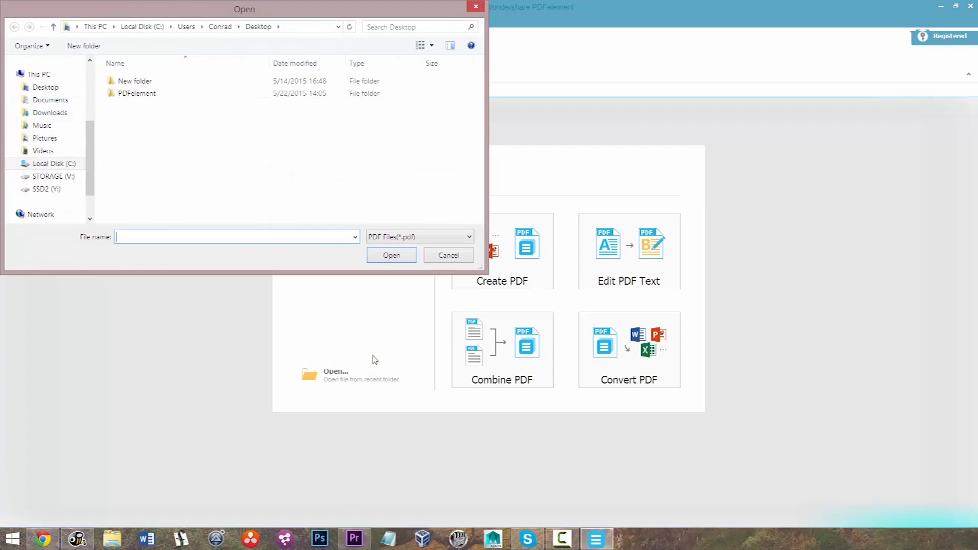
{"action": "left_click", "coordinate": [47, 190]}
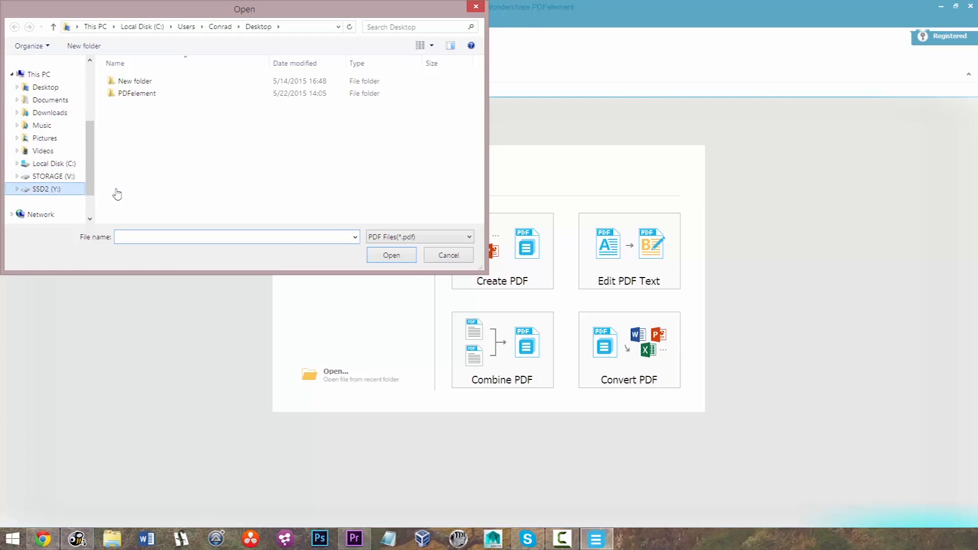
{"action": "double_click", "coordinate": [48, 190]}
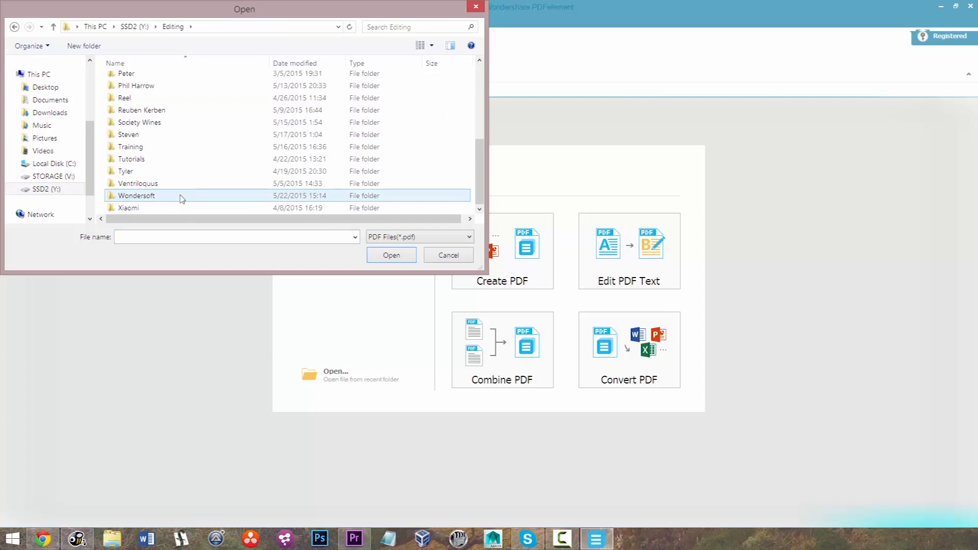
{"action": "left_click", "coordinate": [447, 255]}
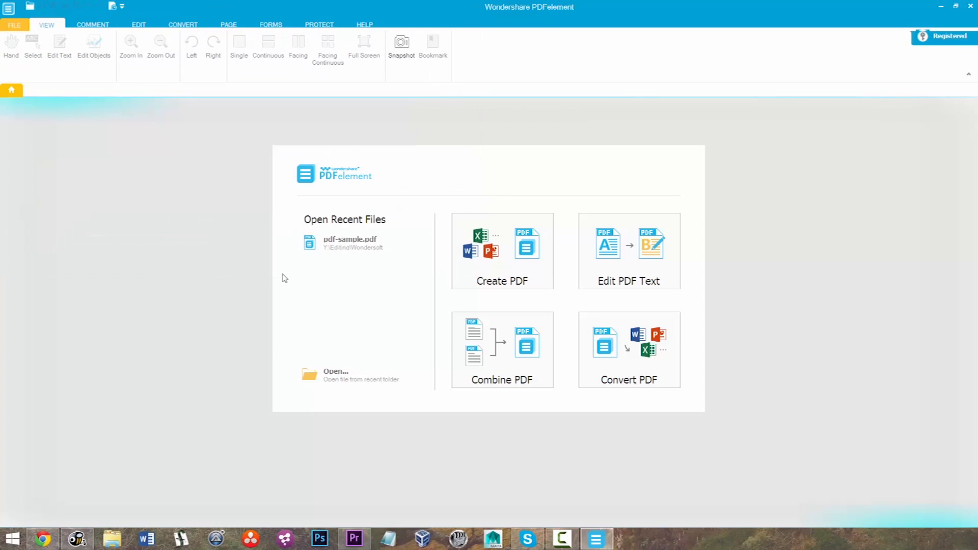
{"action": "left_click", "coordinate": [349, 238]}
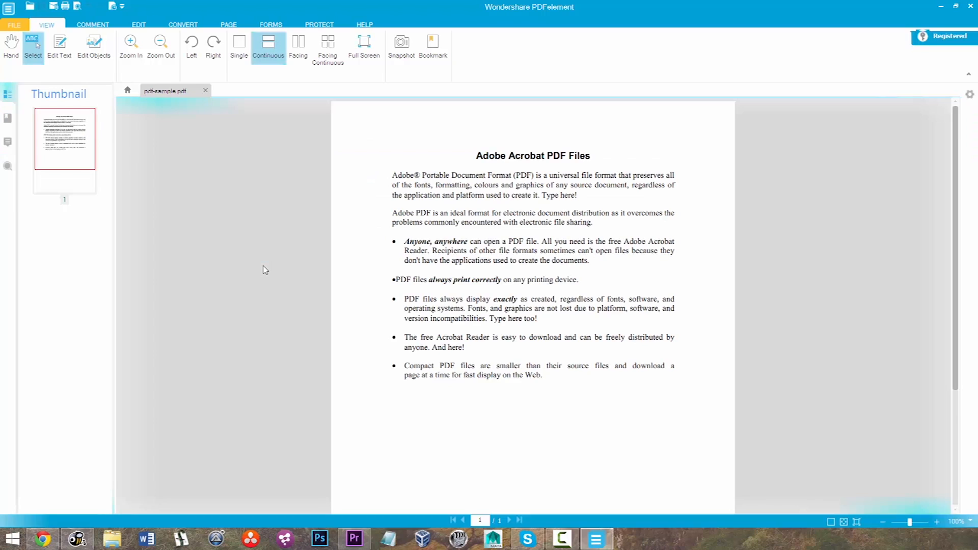
{"action": "mouse_move", "coordinate": [477, 251]}
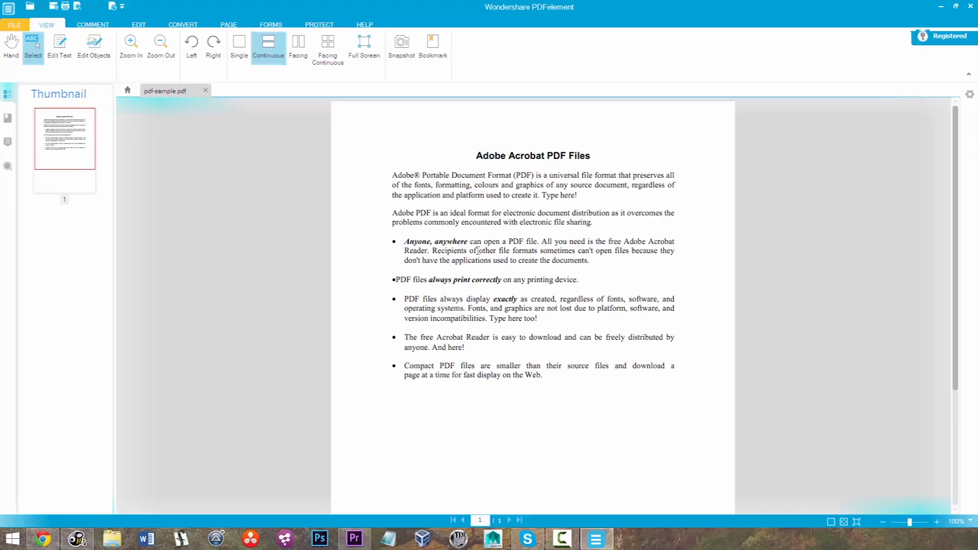
{"action": "mouse_move", "coordinate": [106, 73]}
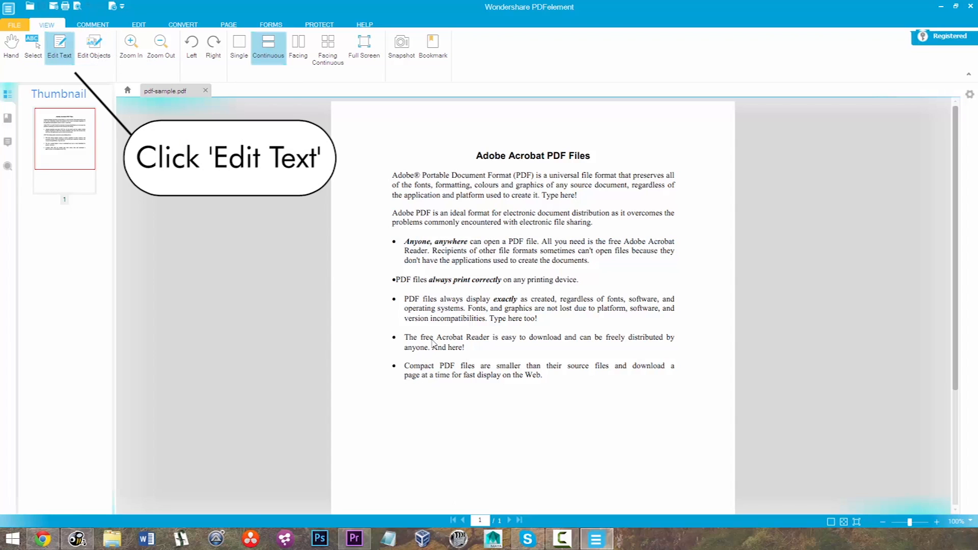
Step: Enter Edit Text mode and append 'Type here!' to the last bullet about compact PDF files
{"action": "left_click", "coordinate": [59, 47]}
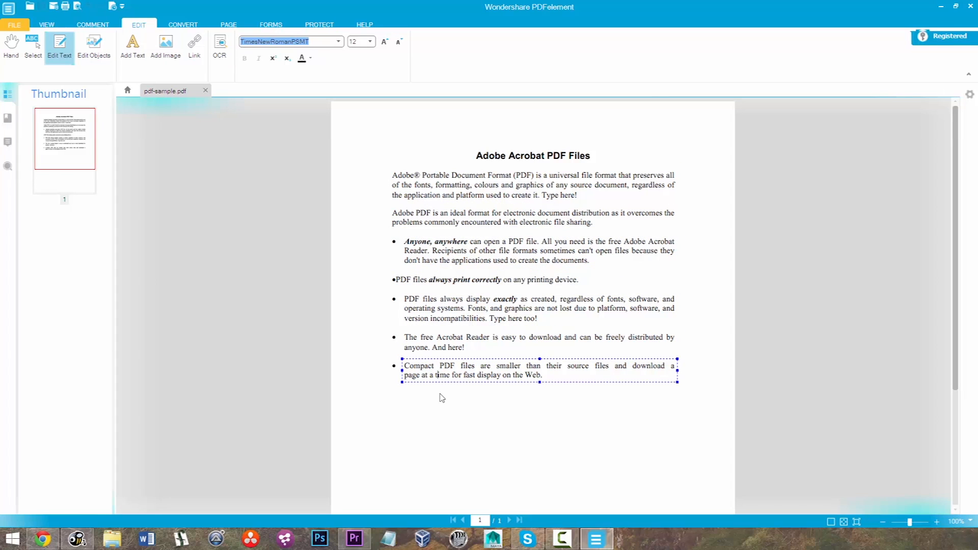
{"action": "left_click", "coordinate": [546, 376]}
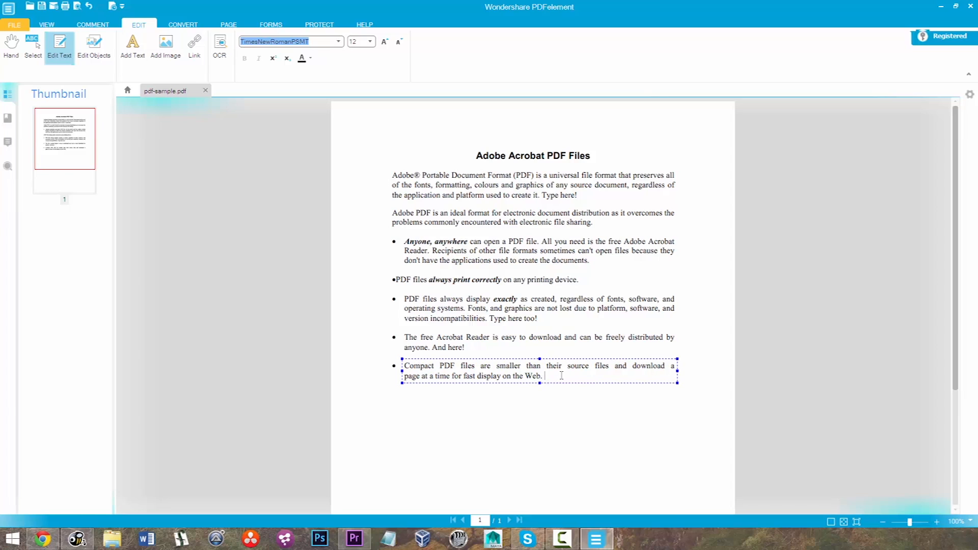
{"action": "type", "text": "Type"}
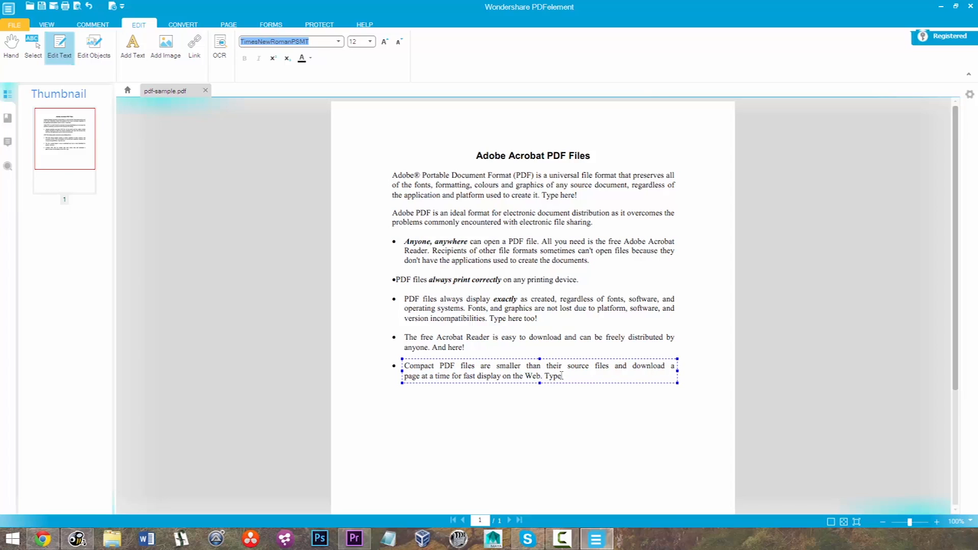
{"action": "type", "text": "here!"}
{"action": "type", "text": "I can type in my new"}
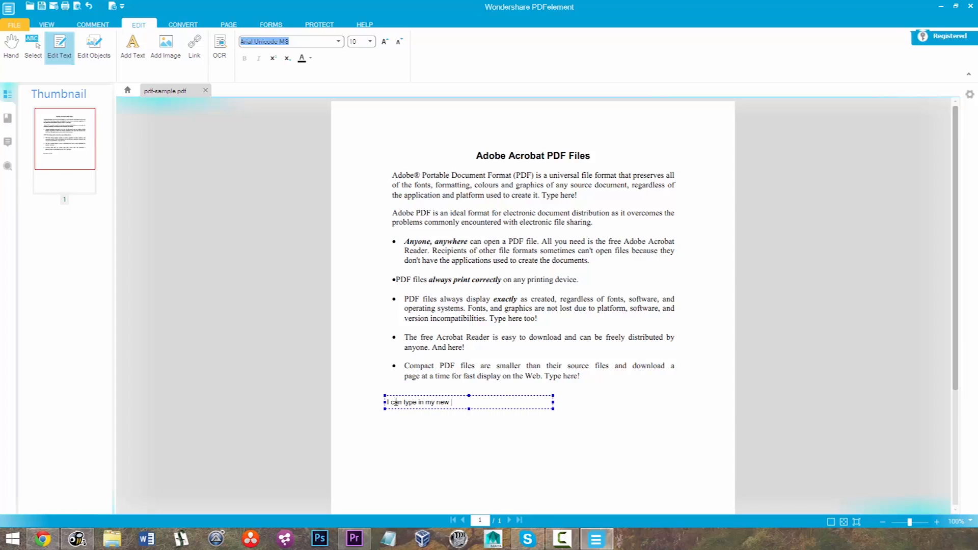
Step: Finish the new text box so it reads 'I can type in my new text area!'
{"action": "type", "text": "text area!"}
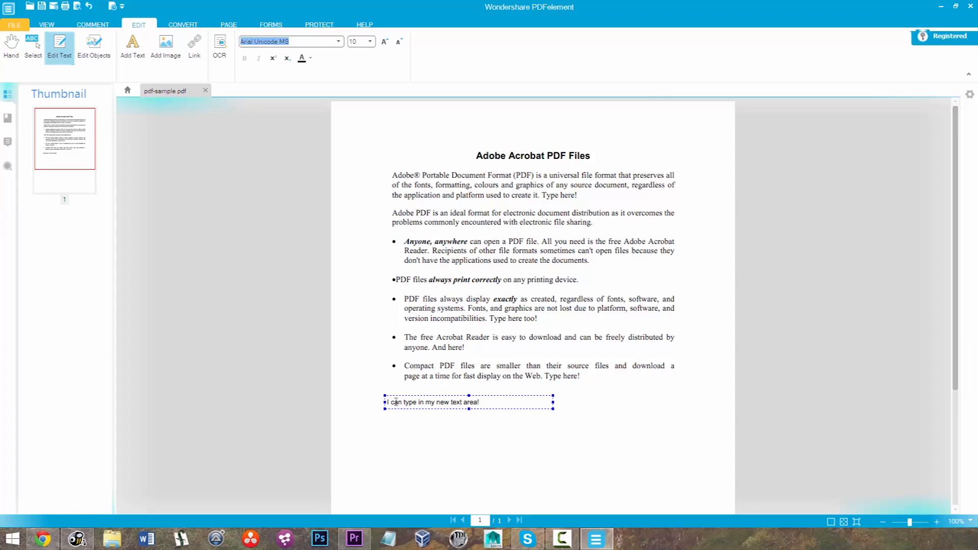
Step: Start Add Image and browse SSD2 to the folder holding the PDFelement logo
{"action": "left_click", "coordinate": [165, 47]}
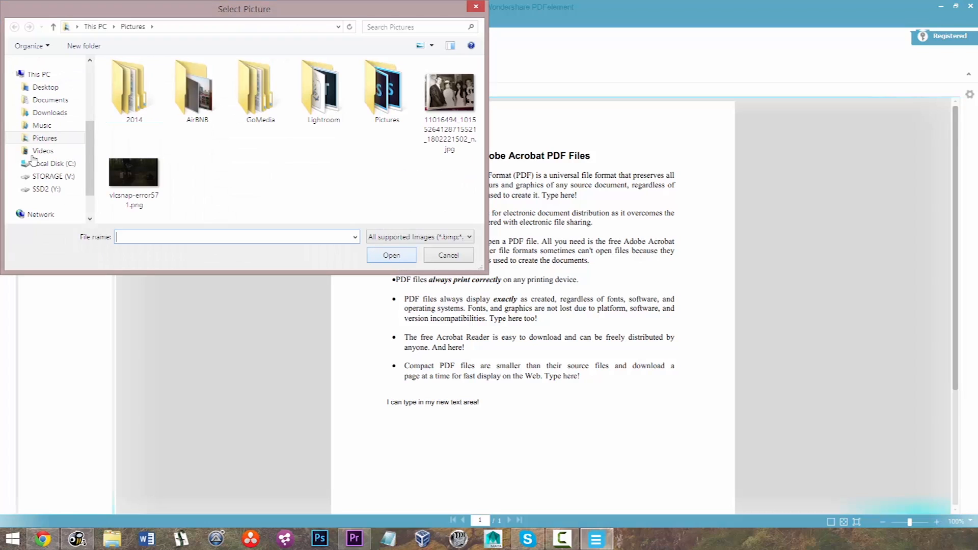
{"action": "left_click", "coordinate": [47, 190]}
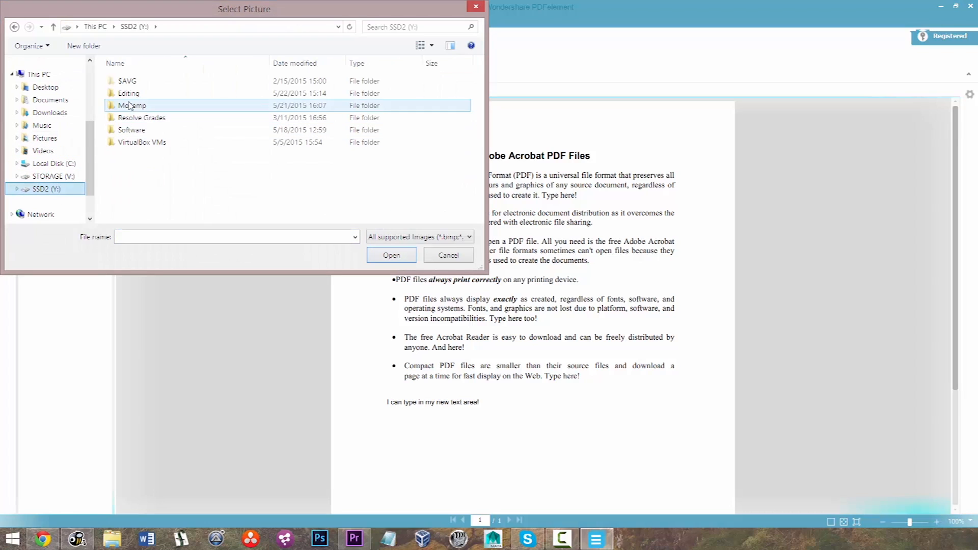
{"action": "double_click", "coordinate": [128, 92]}
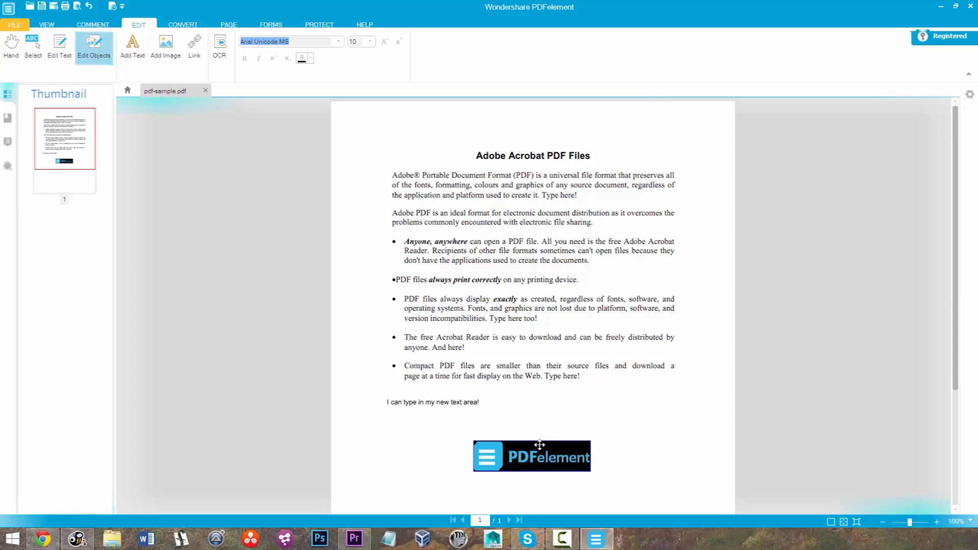
{"action": "right_click", "coordinate": [531, 456]}
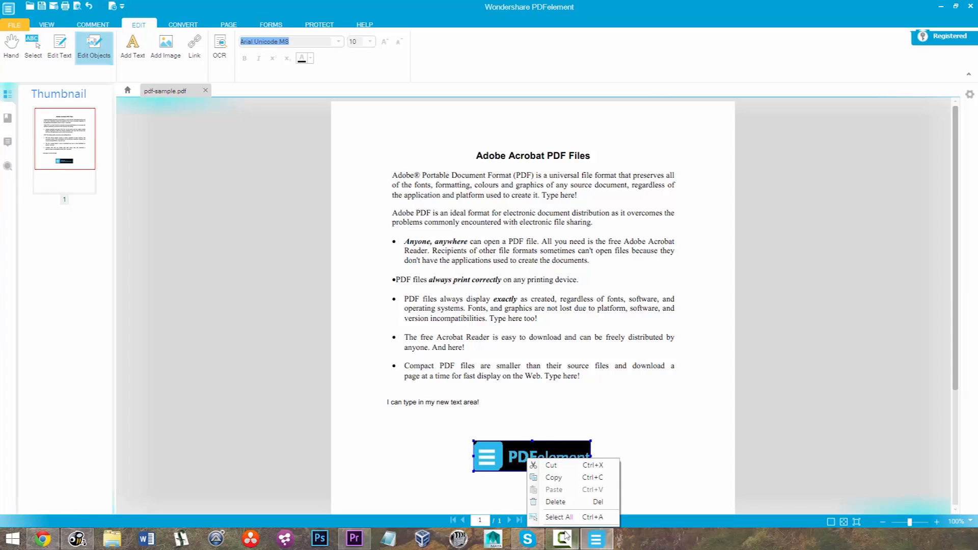
{"action": "right_click", "coordinate": [432, 403]}
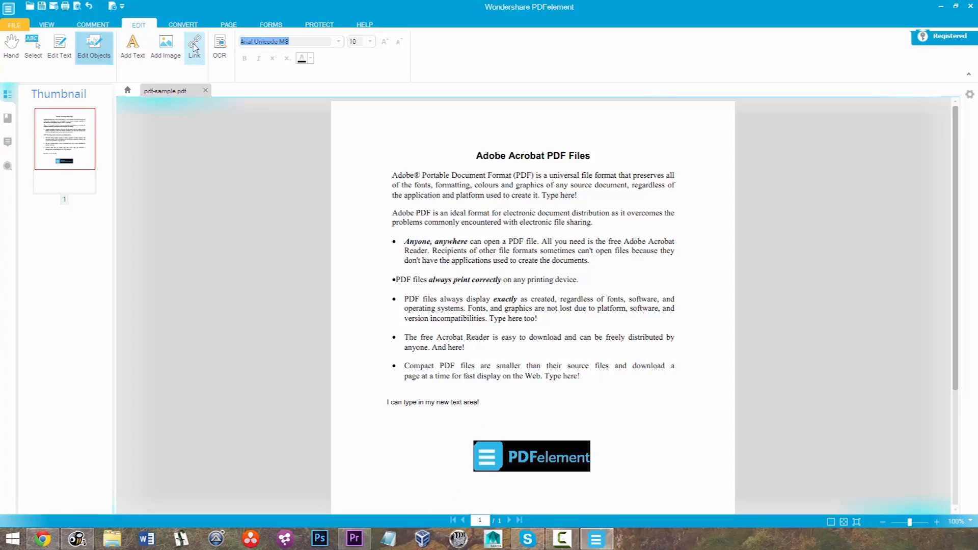
{"action": "mouse_move", "coordinate": [194, 44]}
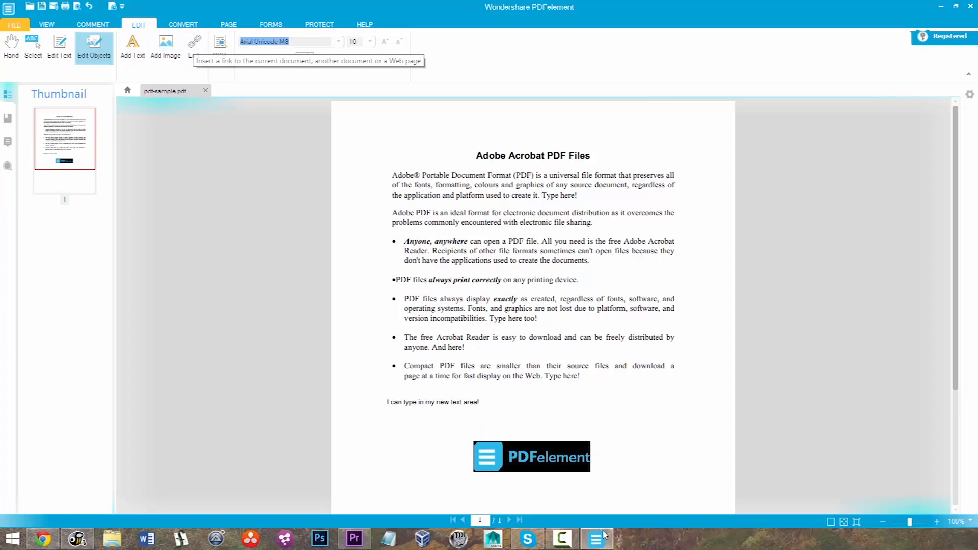
{"action": "mouse_move", "coordinate": [455, 407]}
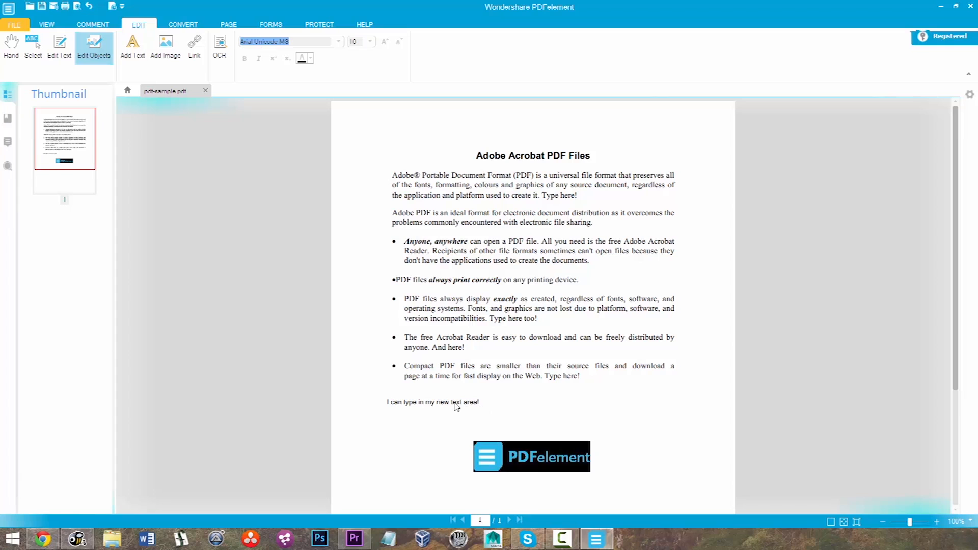
{"action": "mouse_move", "coordinate": [194, 45]}
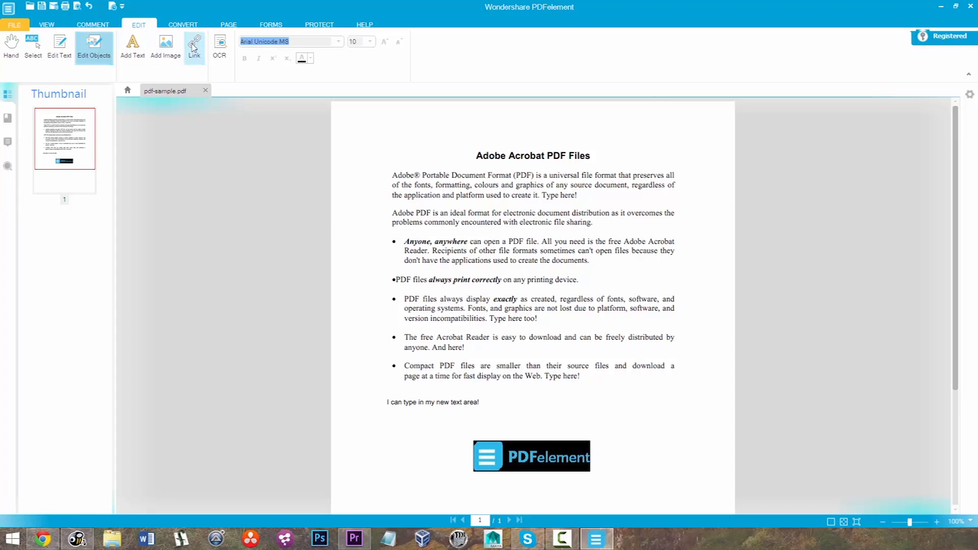
{"action": "left_click", "coordinate": [193, 43]}
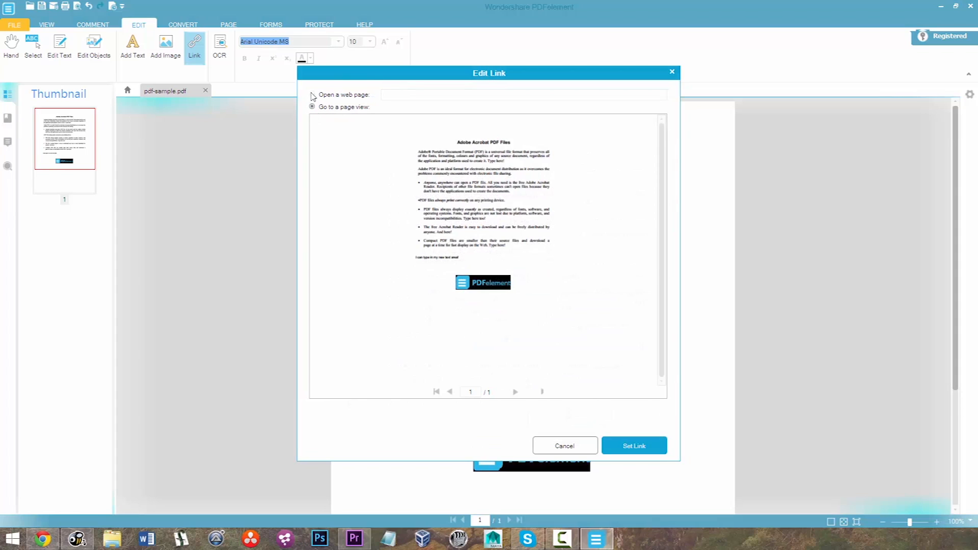
{"action": "left_click", "coordinate": [563, 445]}
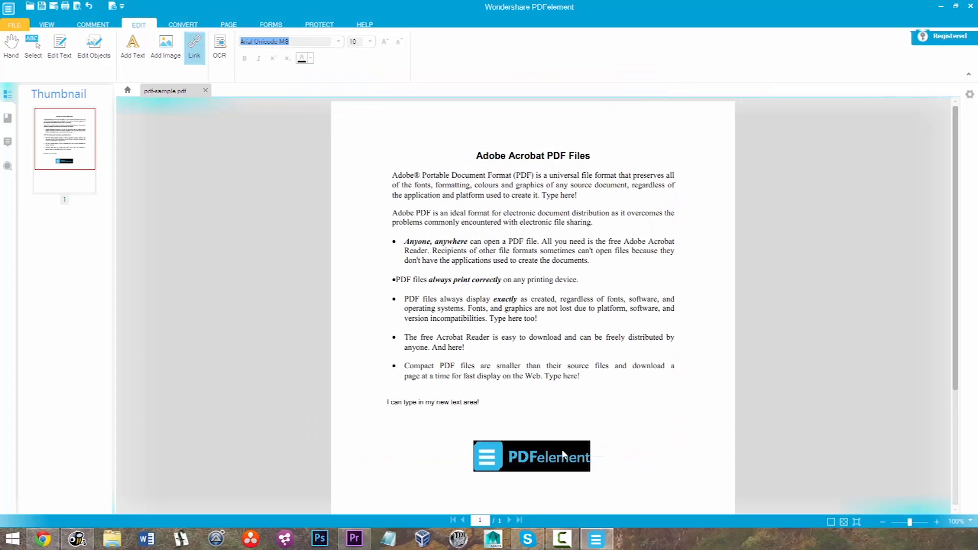
Step: Mark the new text line as the link area and choose Open a web page
{"action": "left_click", "coordinate": [432, 401]}
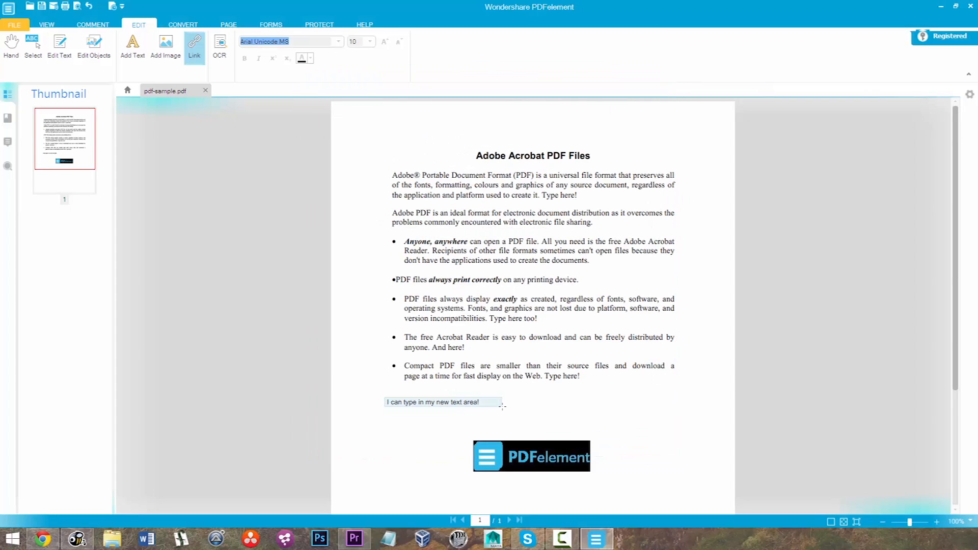
{"action": "left_click", "coordinate": [194, 45]}
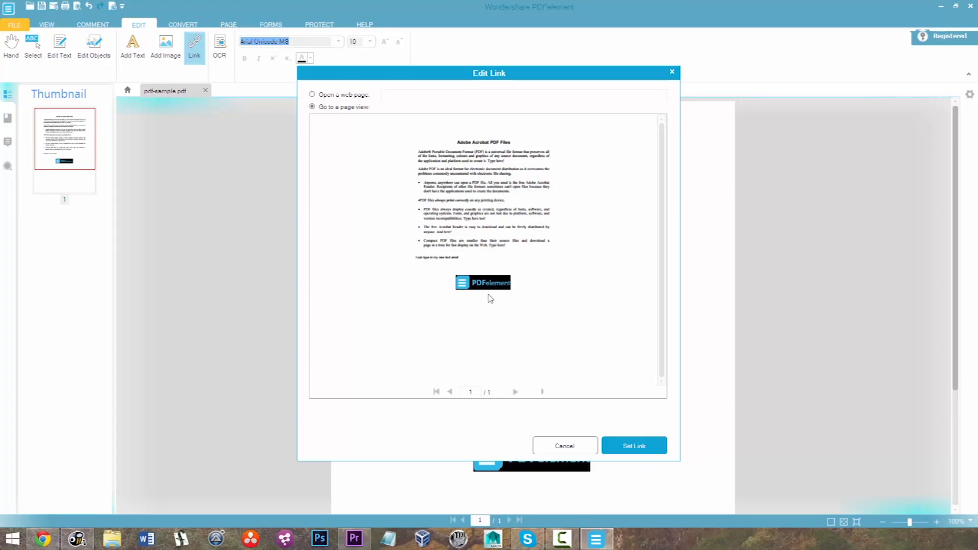
{"action": "left_click", "coordinate": [311, 93]}
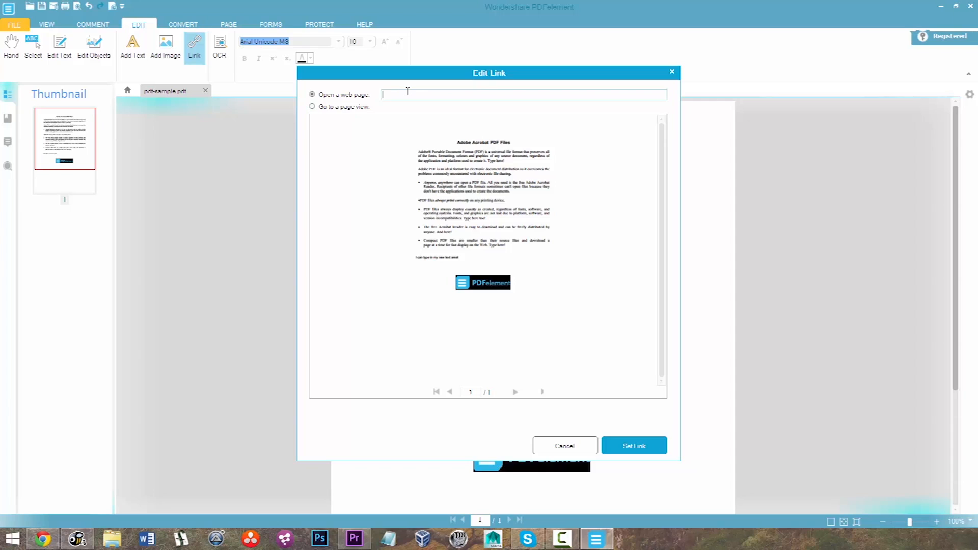
{"action": "type", "text": "h"}
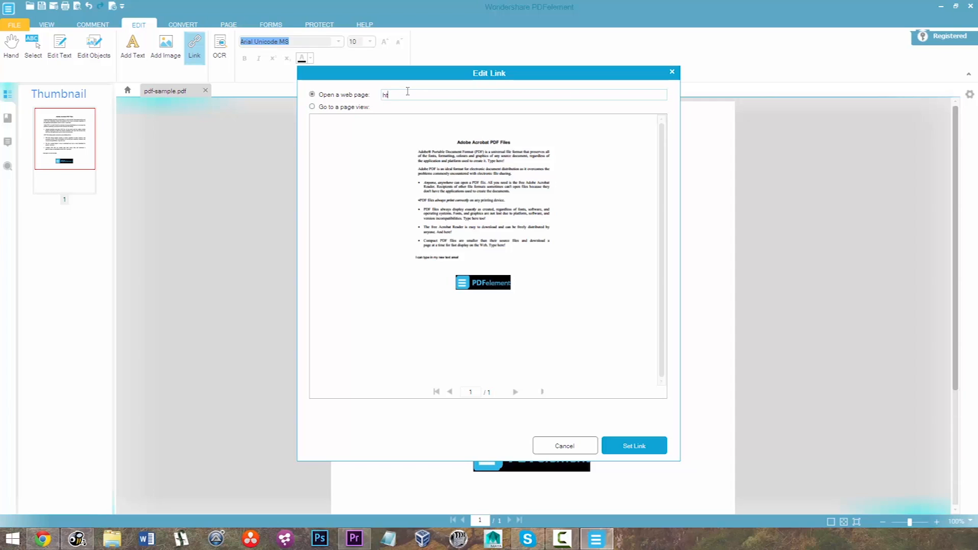
{"action": "type", "text": "ttp://pdf"}
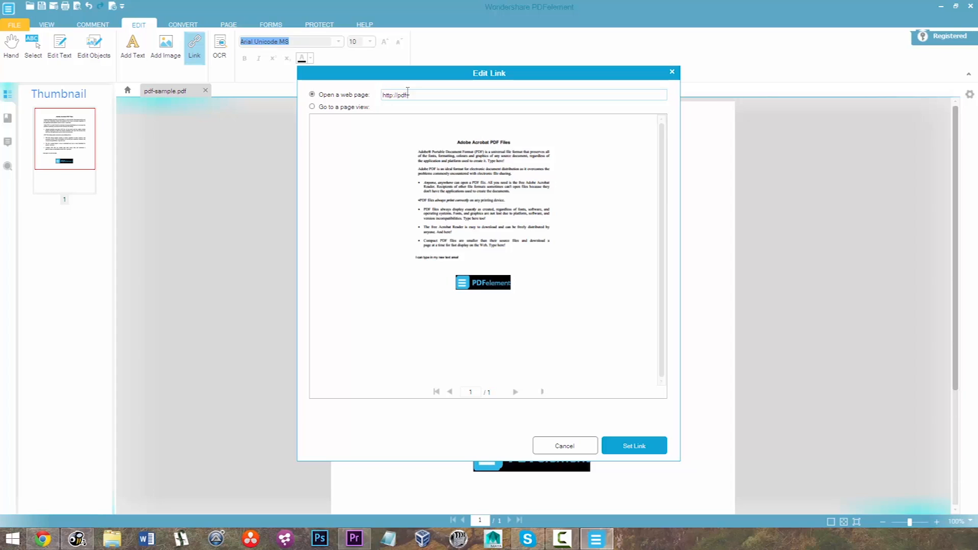
{"action": "type", "text": "-wondershare.com"}
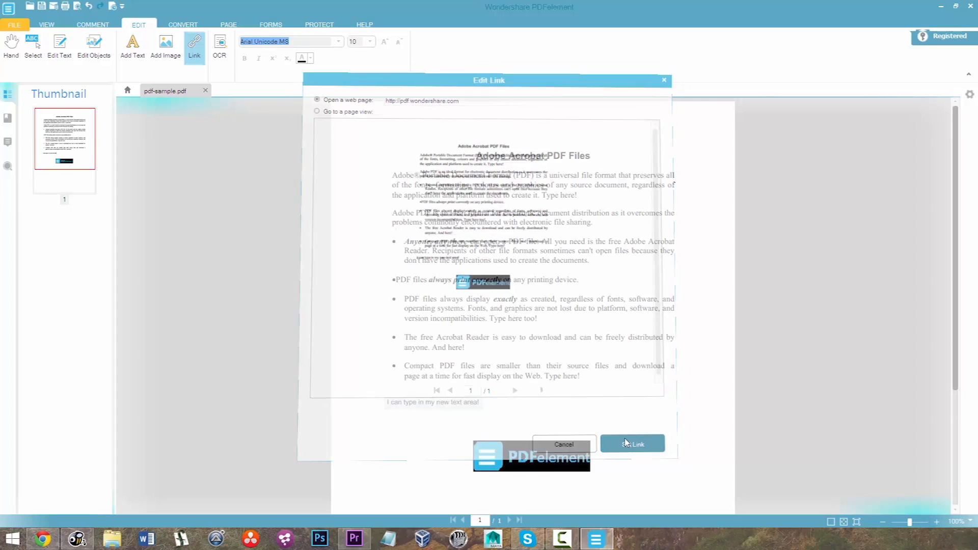
{"action": "left_click", "coordinate": [563, 444]}
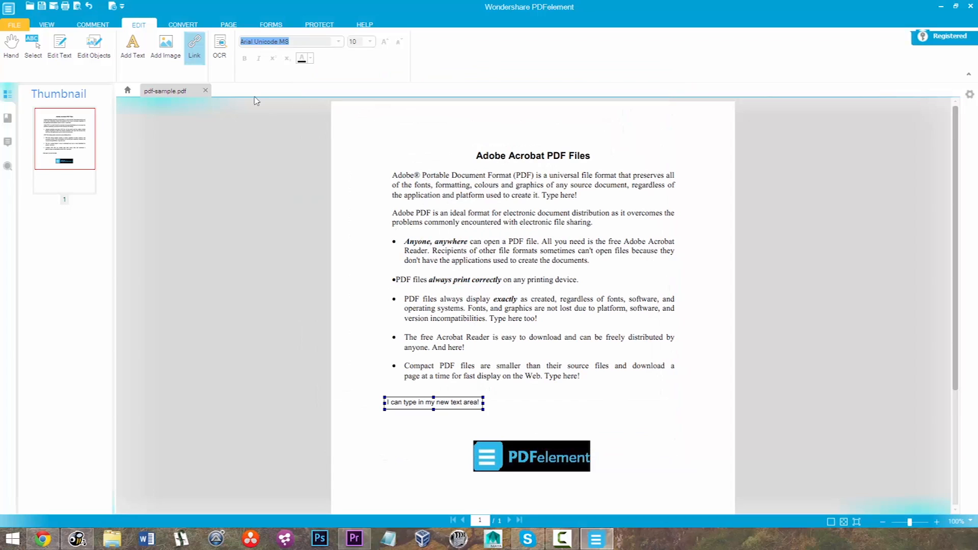
{"action": "mouse_move", "coordinate": [142, 307]}
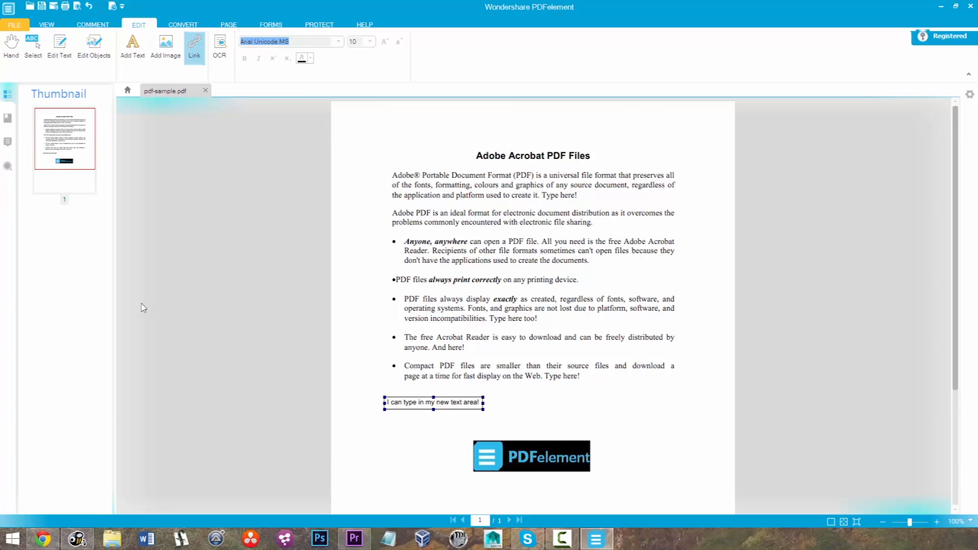